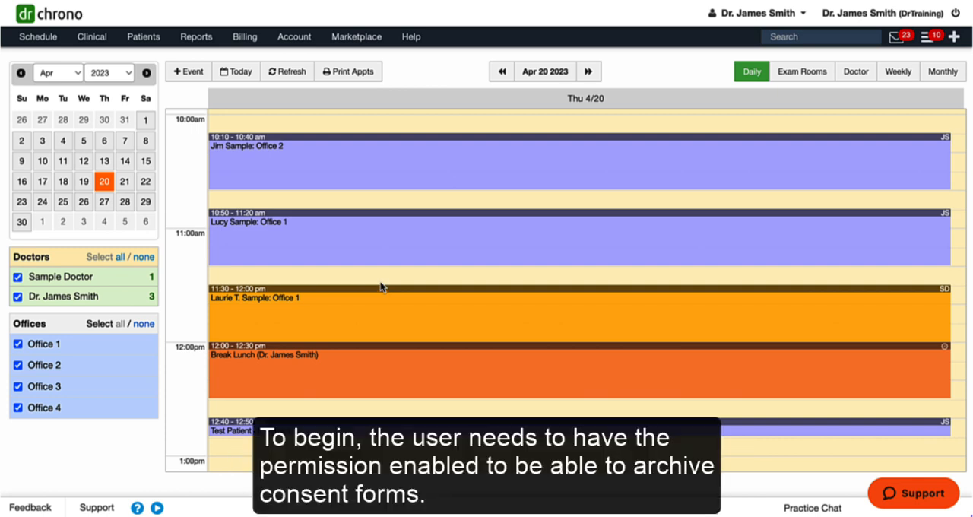
mouse_move(426, 69)
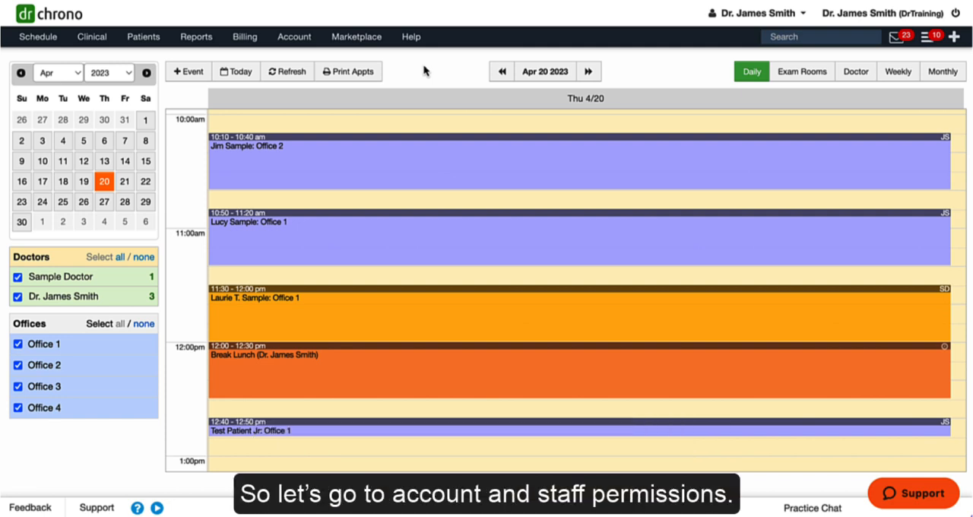
left_click(294, 37)
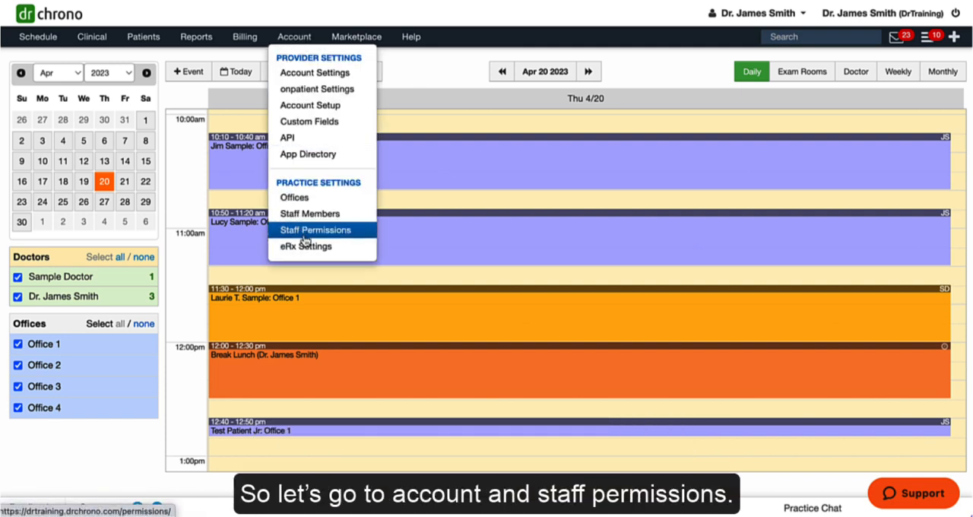
left_click(314, 229)
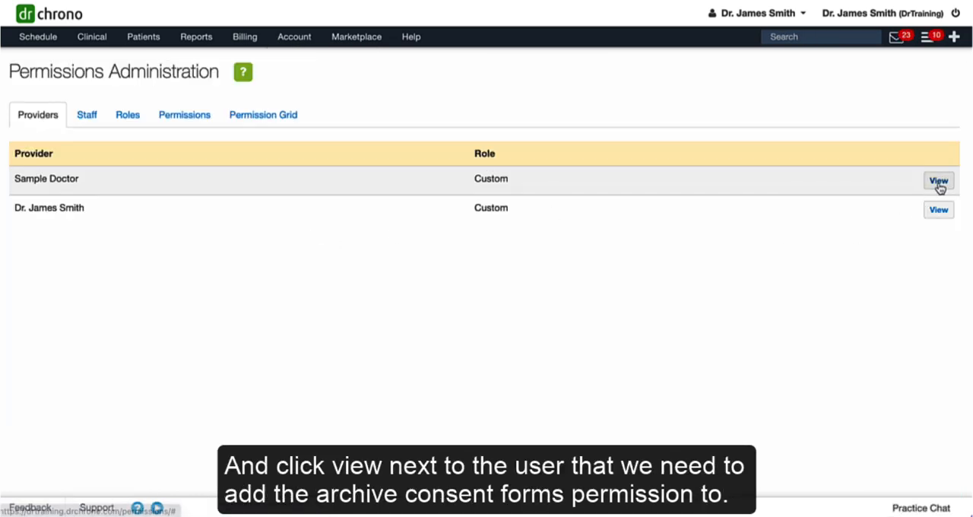
left_click(937, 181)
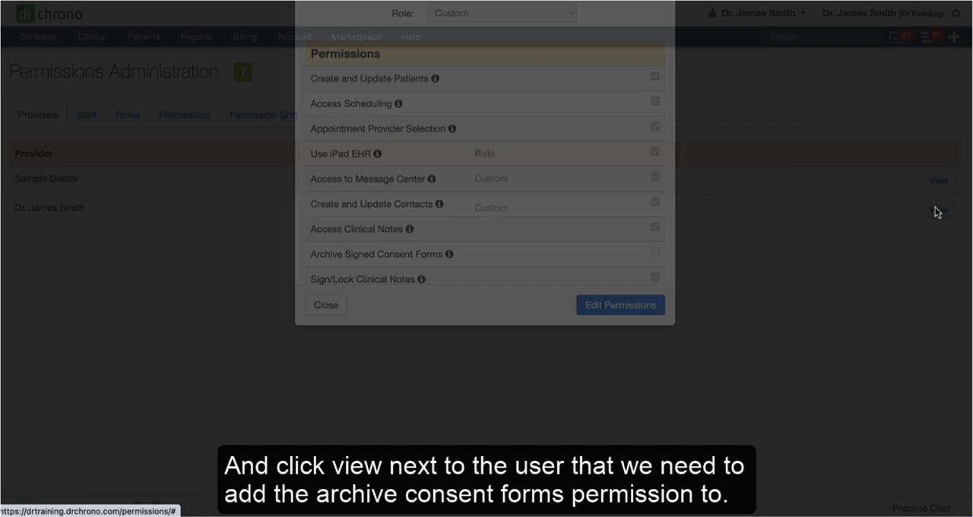
left_click(620, 305)
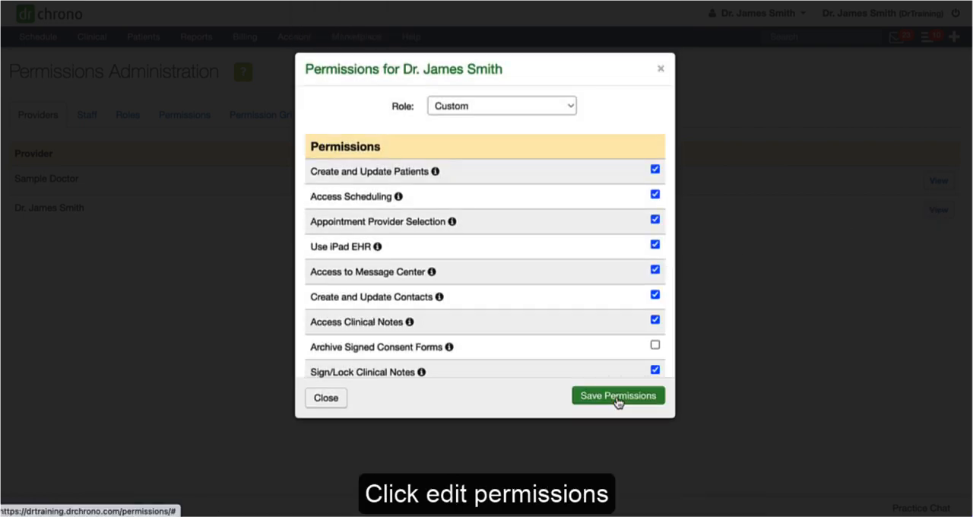
left_click(655, 344)
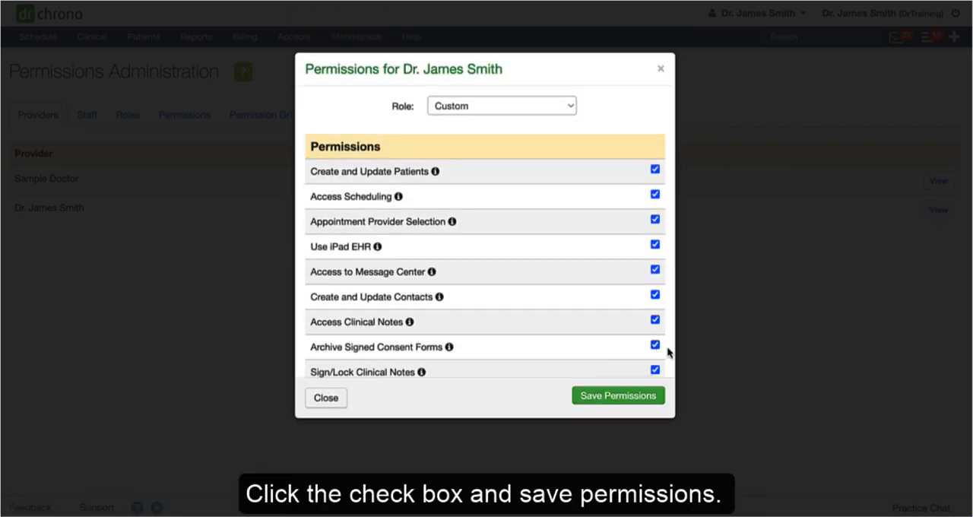
left_click(617, 395)
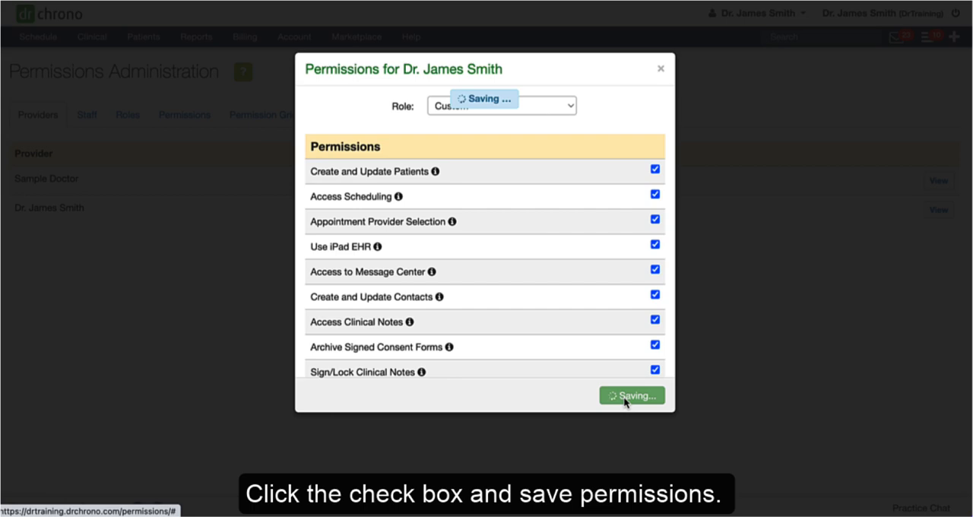
left_click(631, 394)
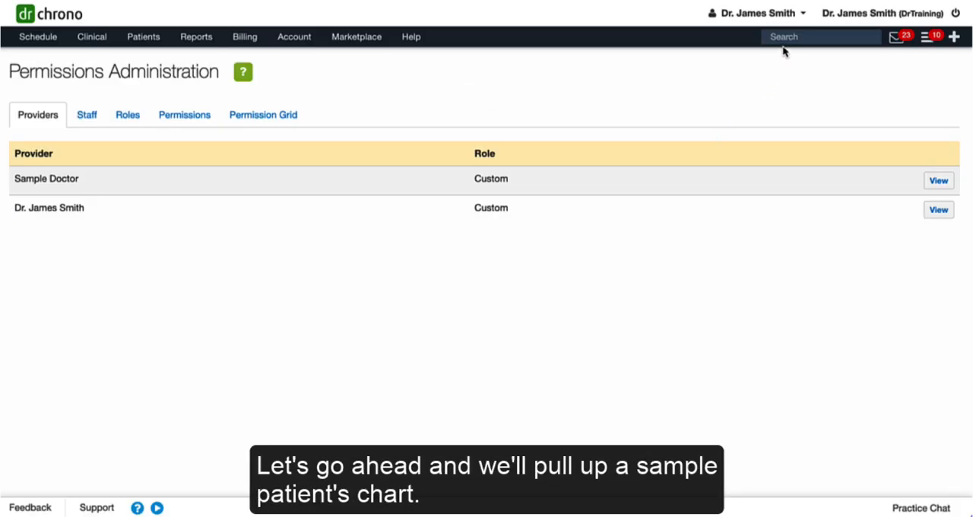
Find patient Michelle and open her Signed Consent Forms list.
type("miche")
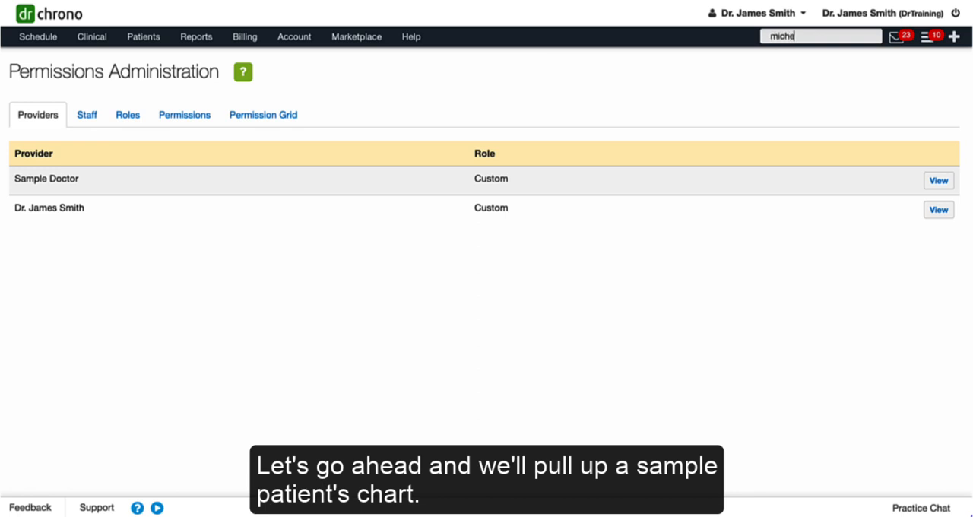
type("lle")
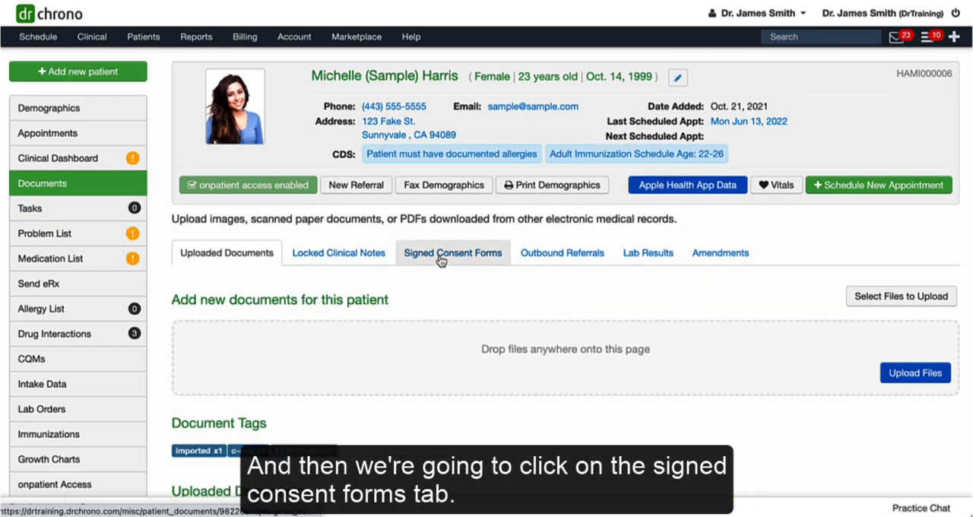
left_click(452, 253)
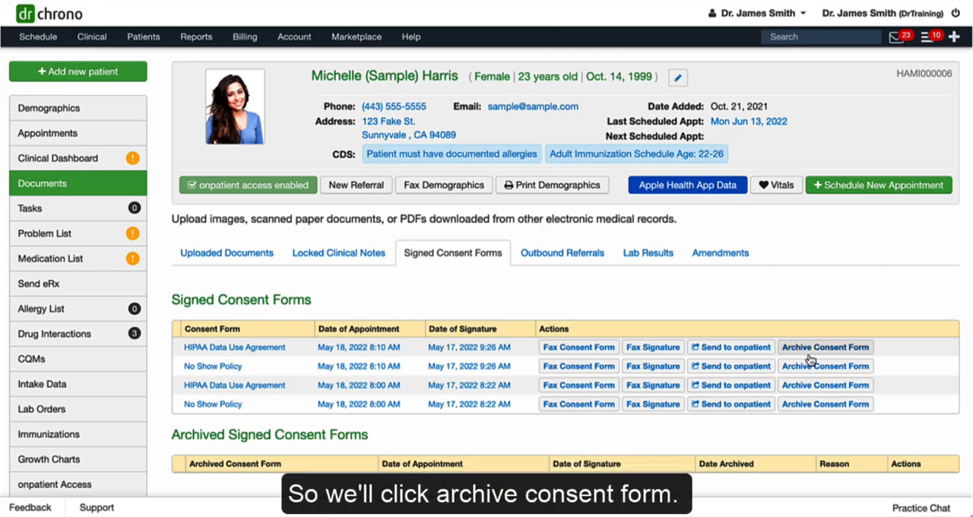
Archive the first HIPAA Data Use Agreement with reason 'testing for archive'.
left_click(825, 347)
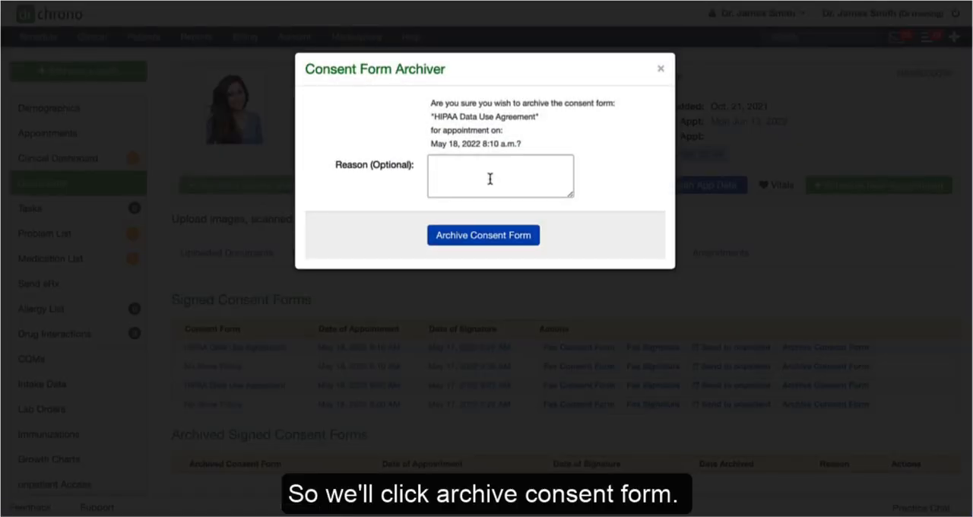
type("testing")
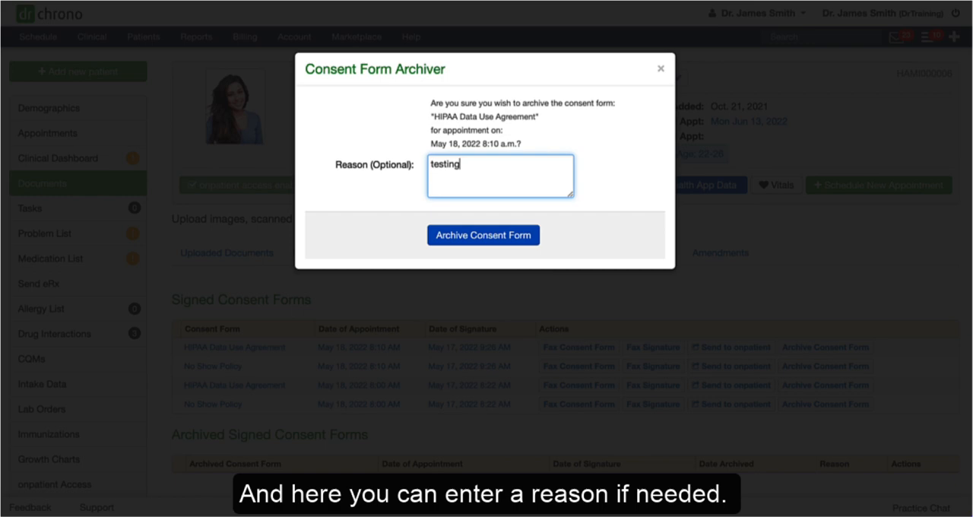
type("for archive")
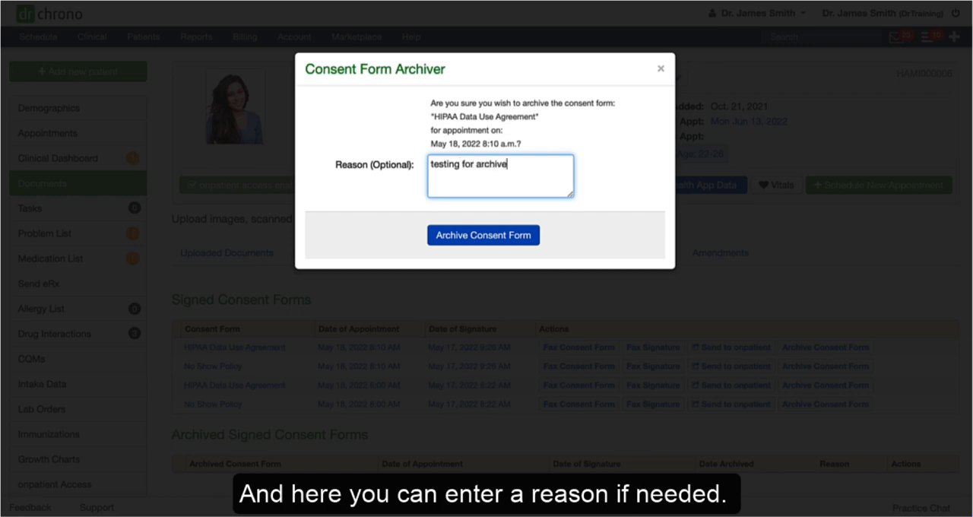
left_click(483, 235)
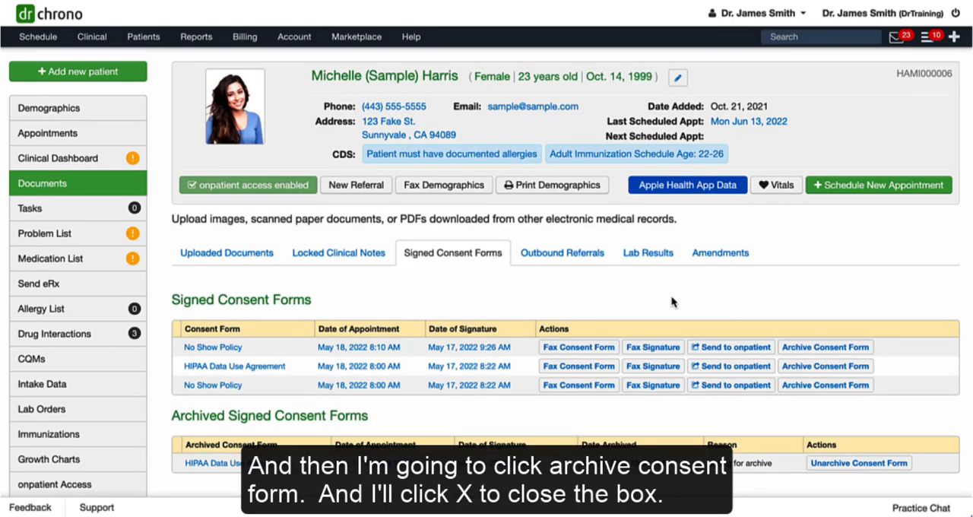
scroll("down", 3)
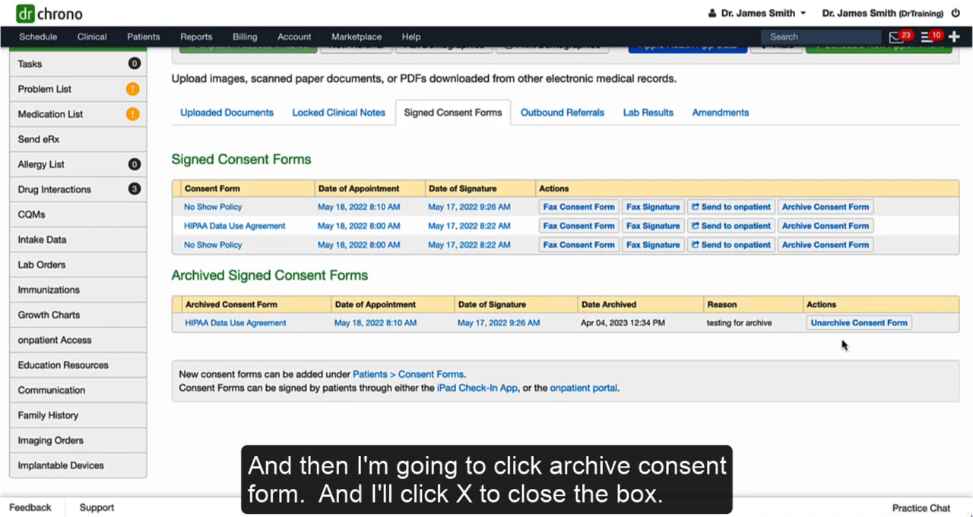
Unarchive the HIPAA Data Use Agreement with reason 'testing for unarchive'.
left_click(858, 322)
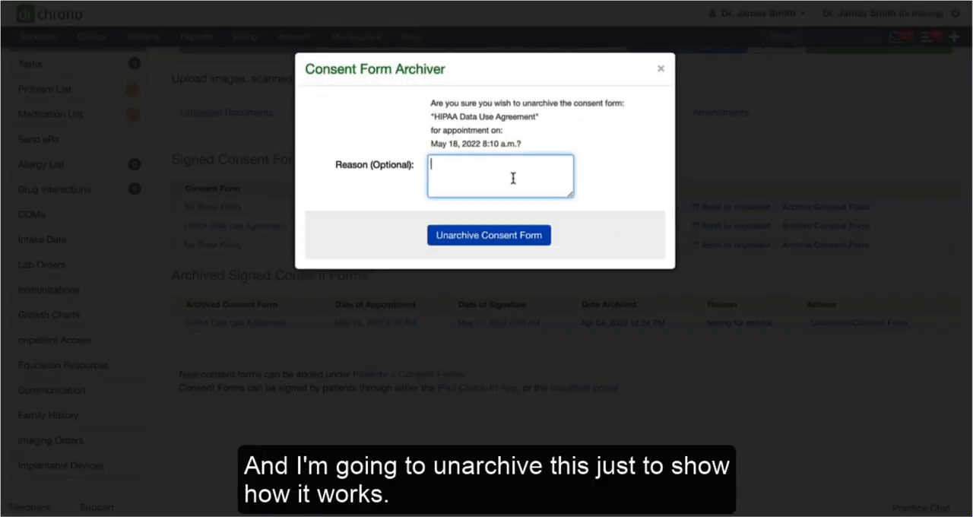
type("testing for")
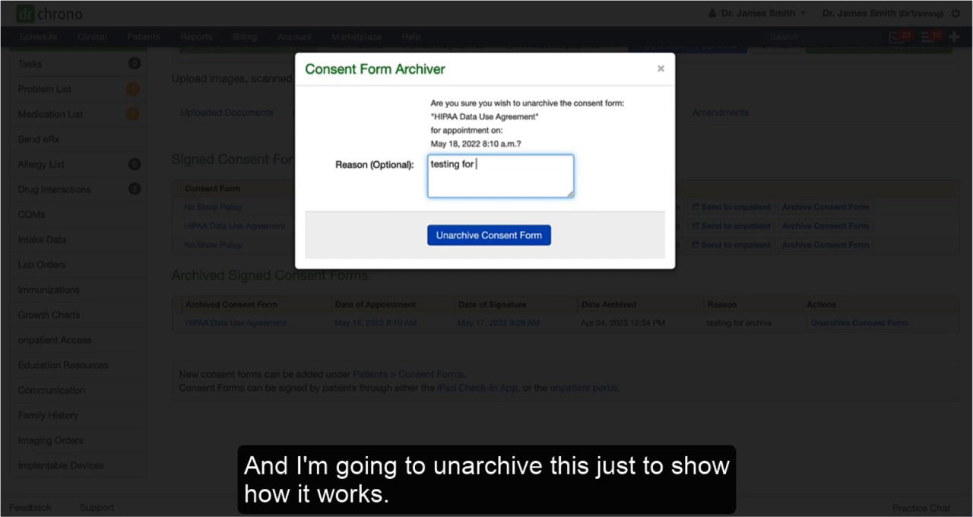
type("unarchive")
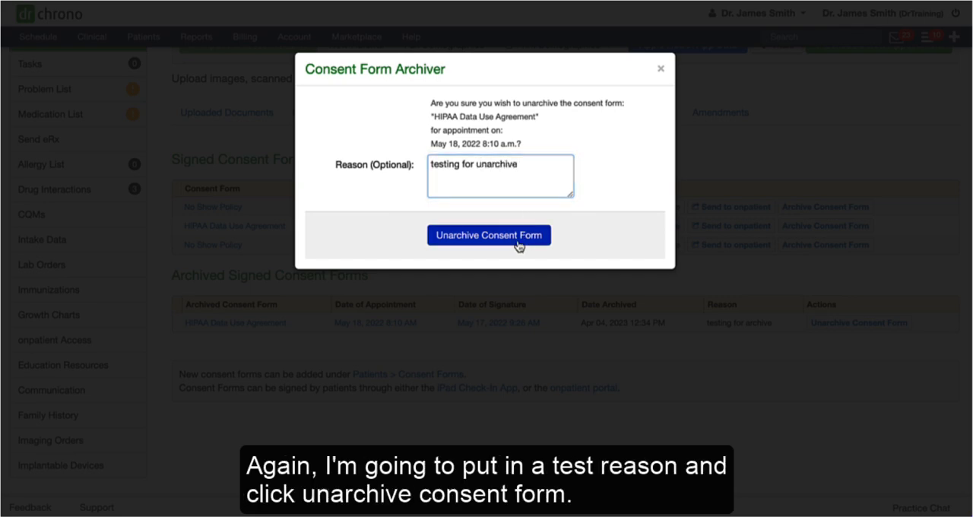
left_click(489, 234)
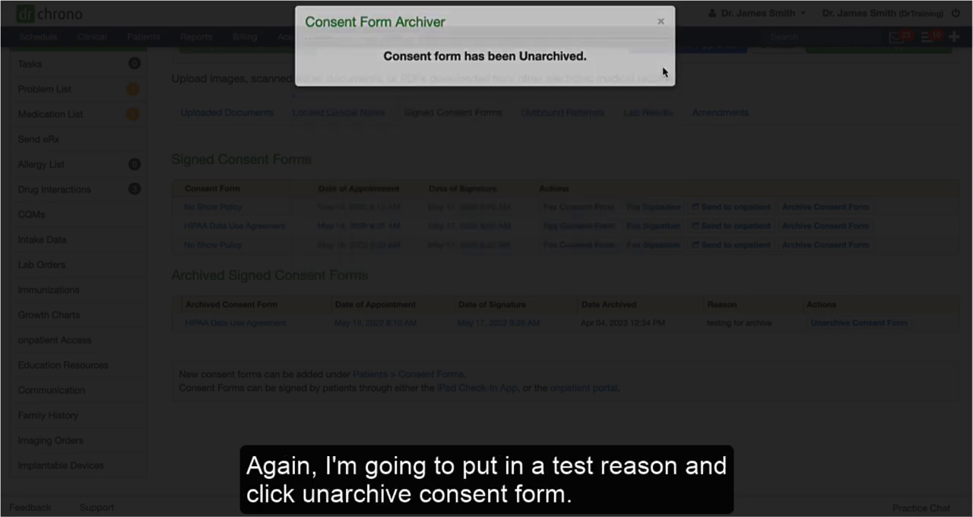
left_click(660, 21)
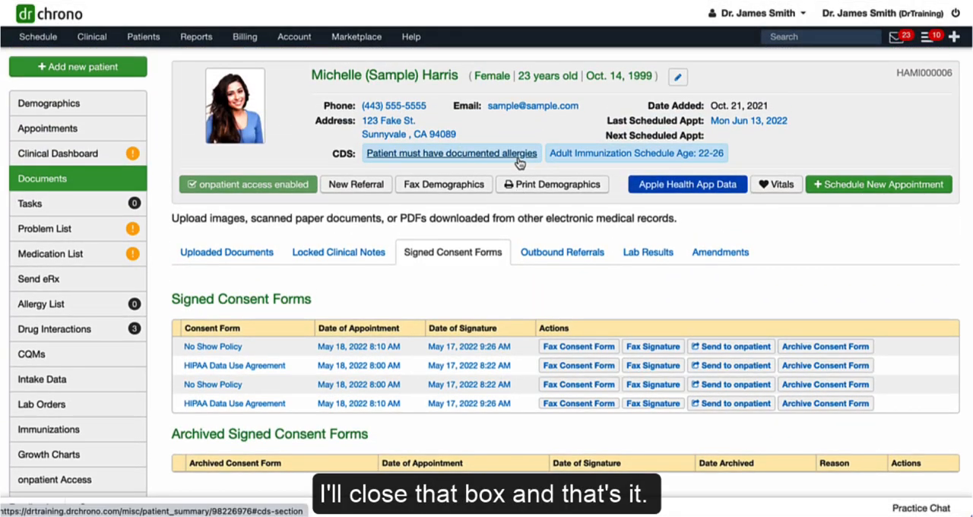
Open the Audit Log report from the Clinical menu.
left_click(91, 36)
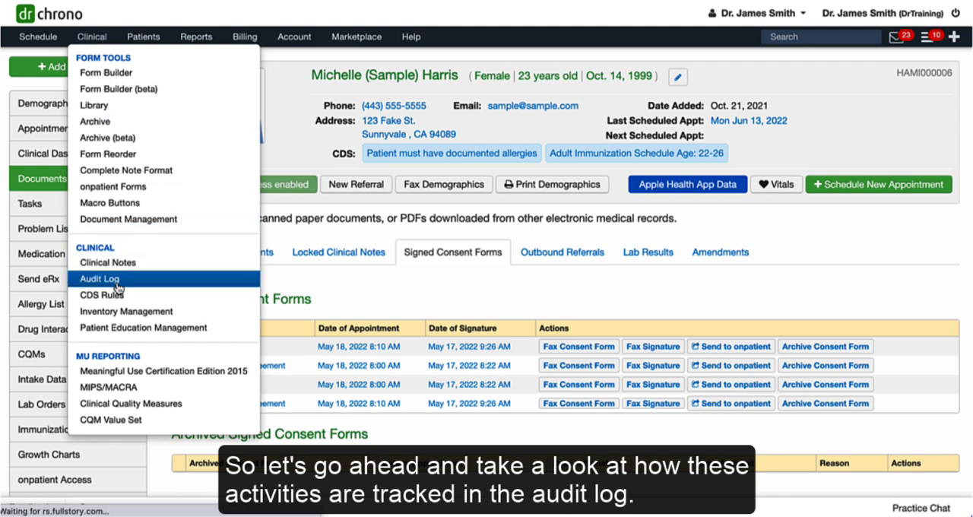
left_click(100, 278)
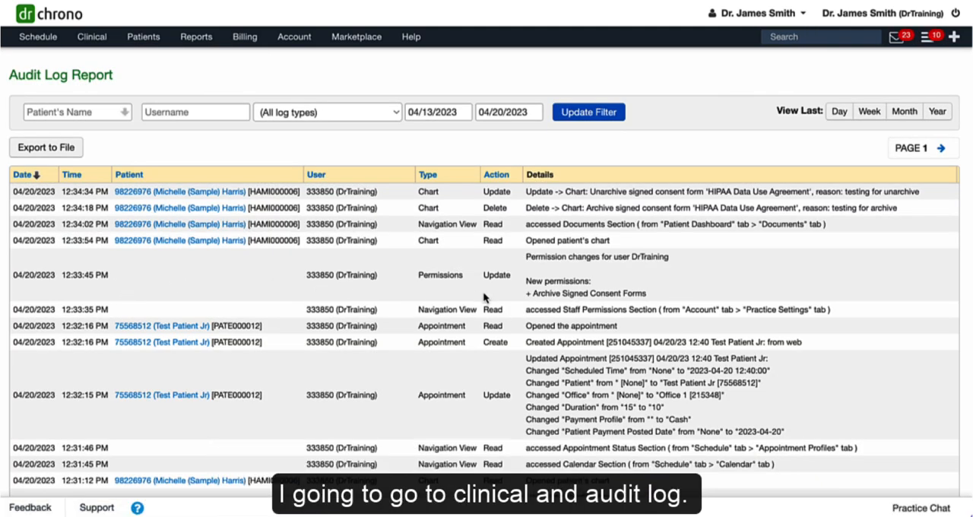